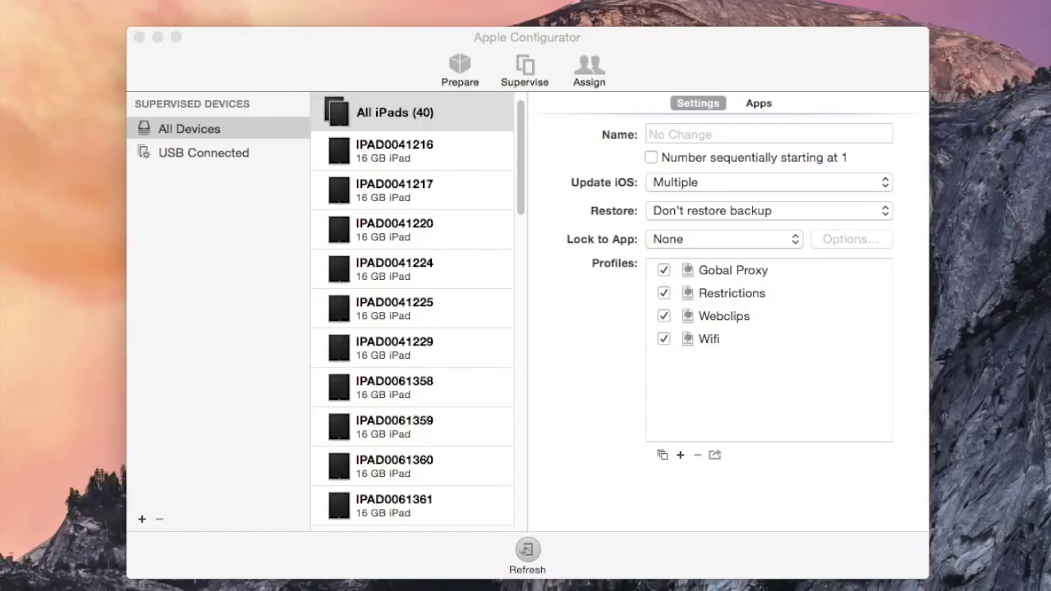
# Select the All iPads (40) group and bring up its context menu.
pyautogui.click(394, 113)
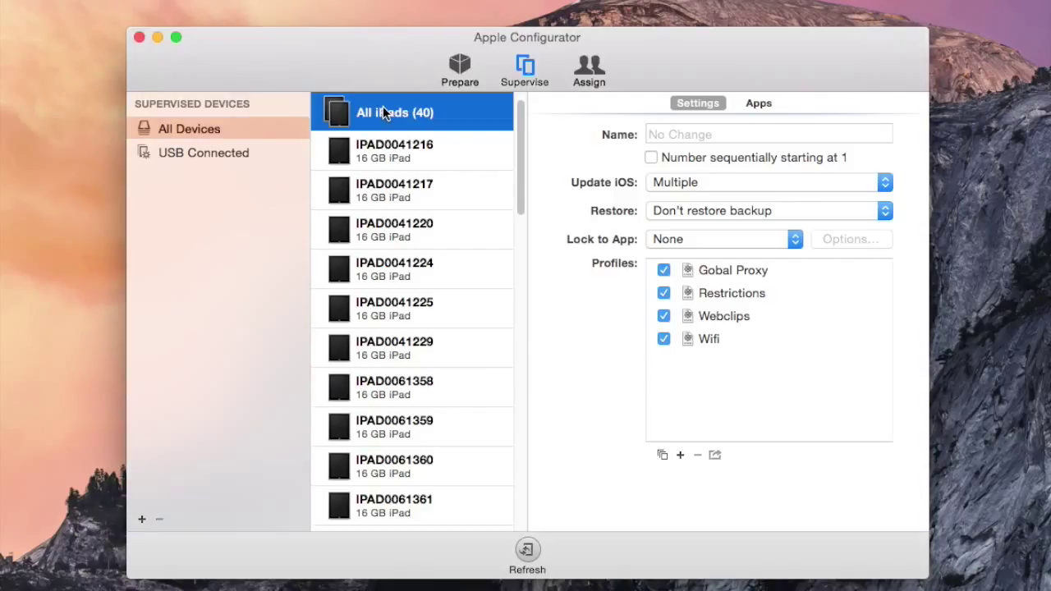
pyautogui.rightClick(411, 112)
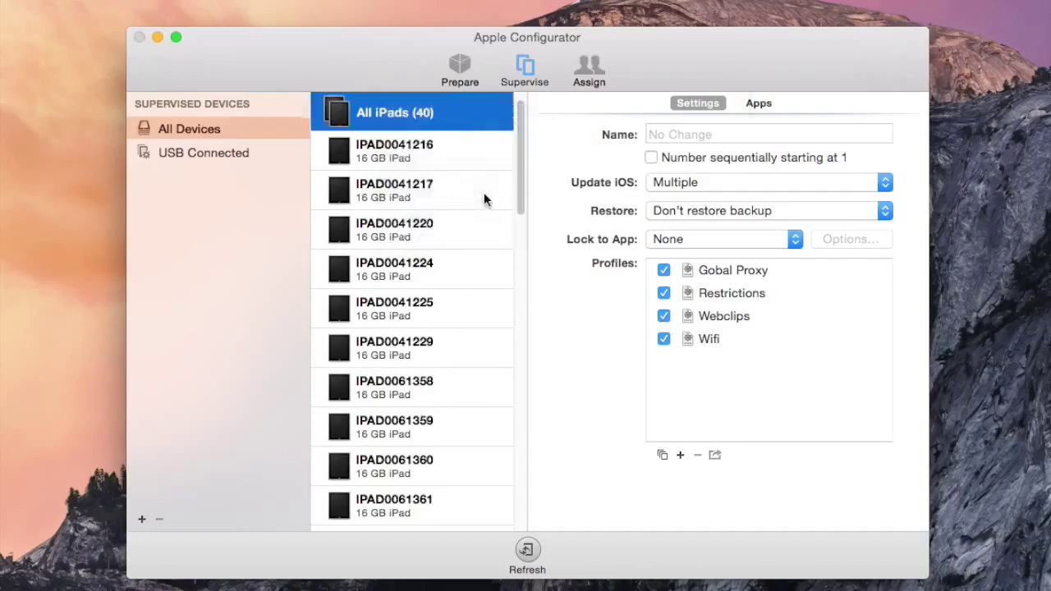
# Export device information including Device Name, Serial Number and WiFi MAC Address.
pyautogui.click(714, 455)
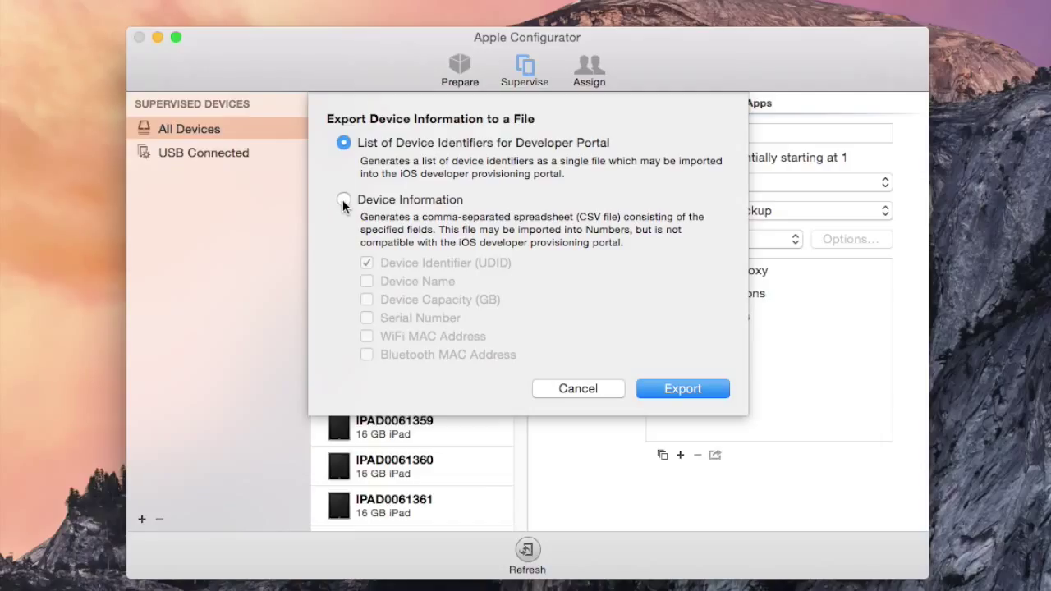
pyautogui.click(343, 199)
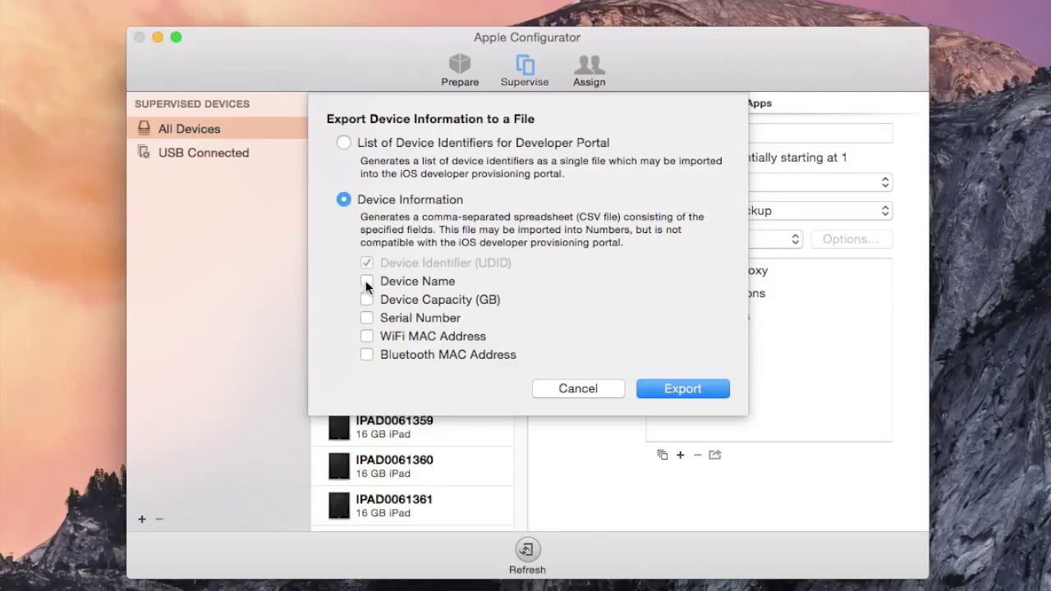
pyautogui.click(367, 281)
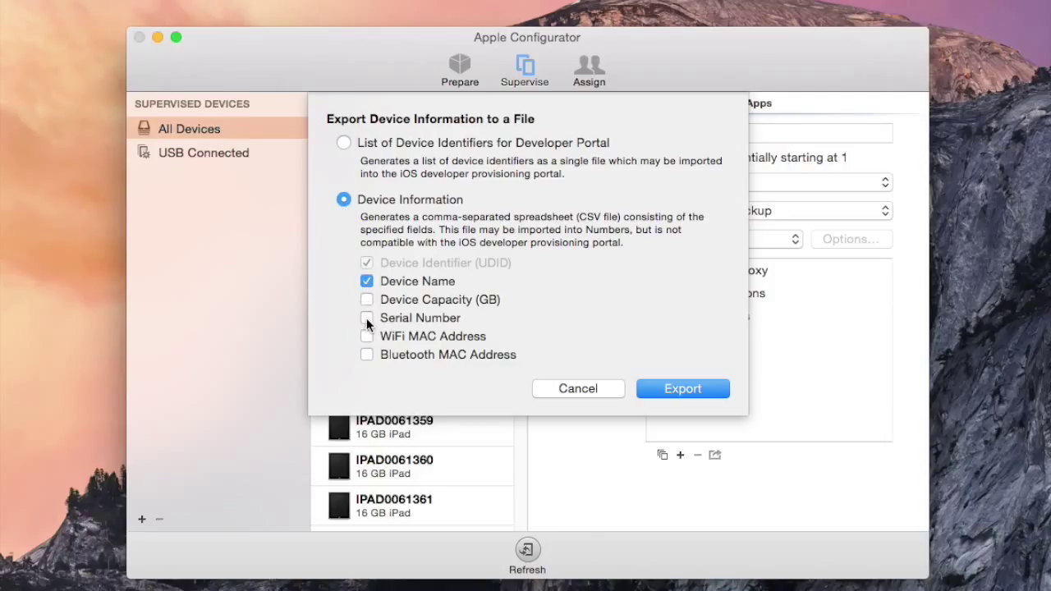
pyautogui.click(367, 319)
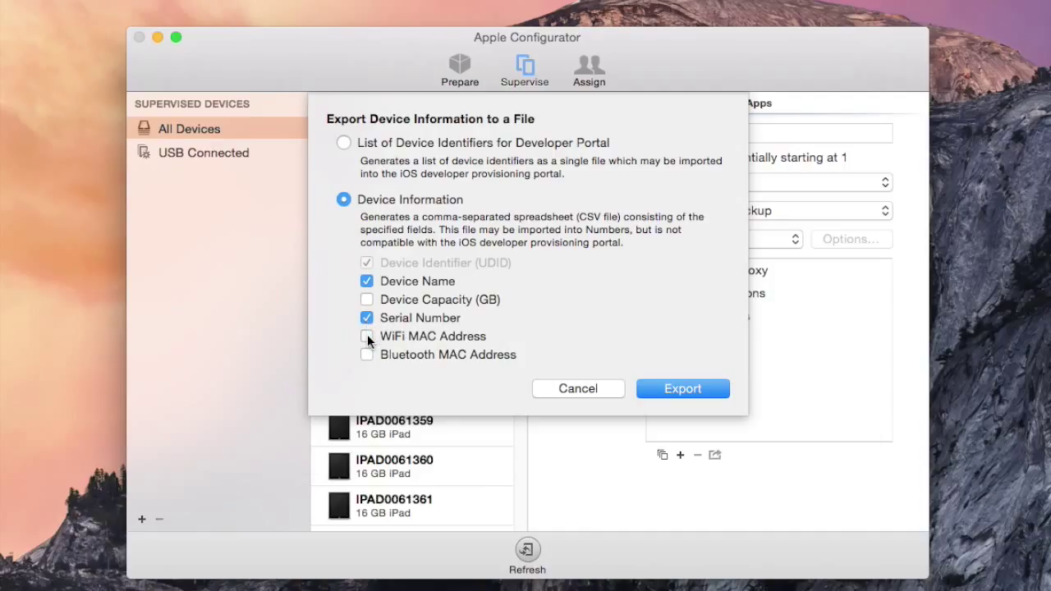
pyautogui.click(366, 336)
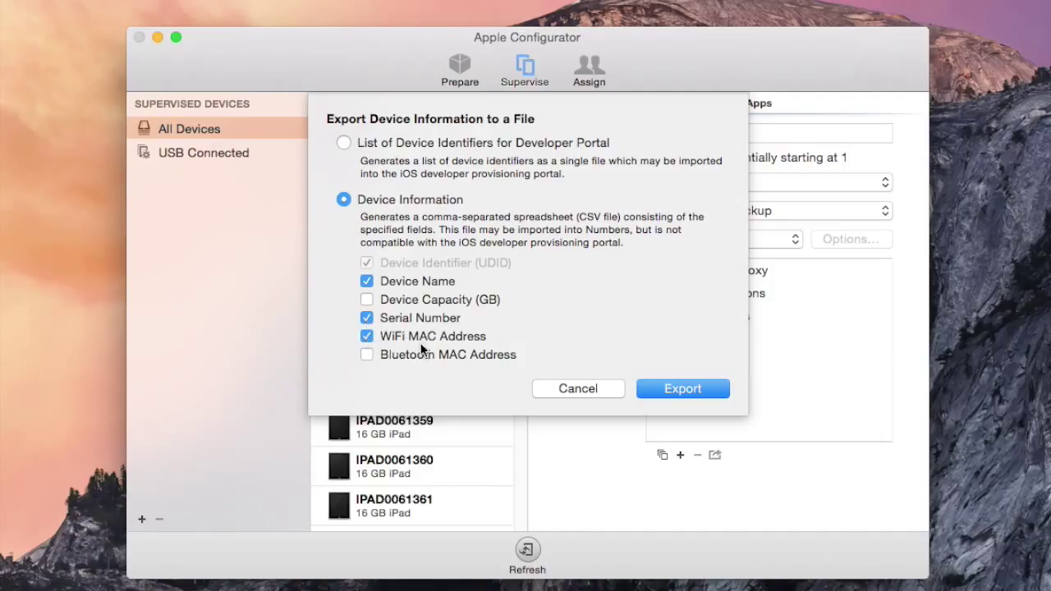
pyautogui.moveTo(596, 364)
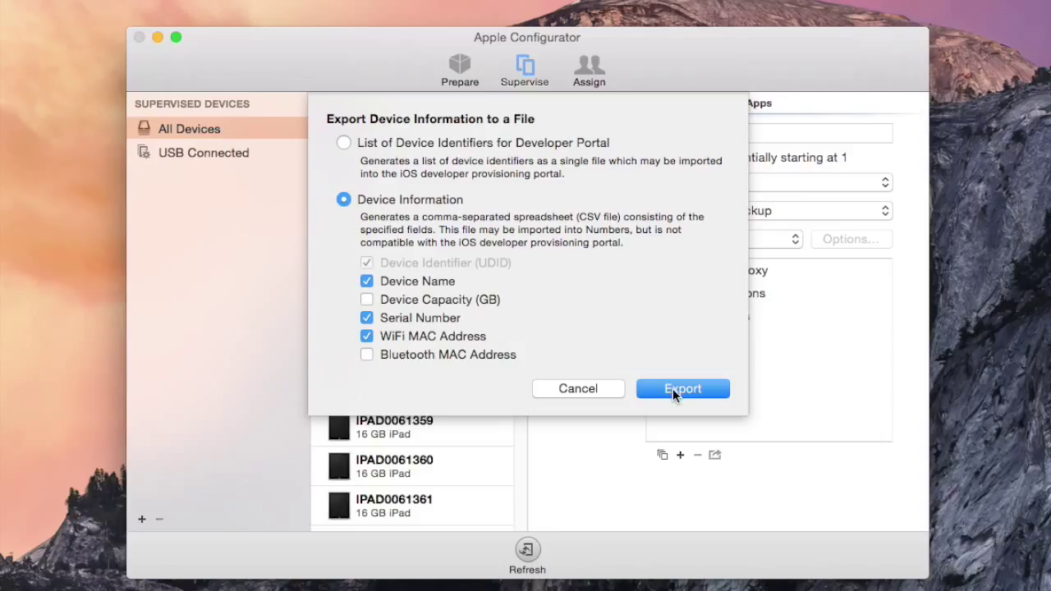
# Save the export as 'iPad Info' on the Desktop.
pyautogui.click(683, 388)
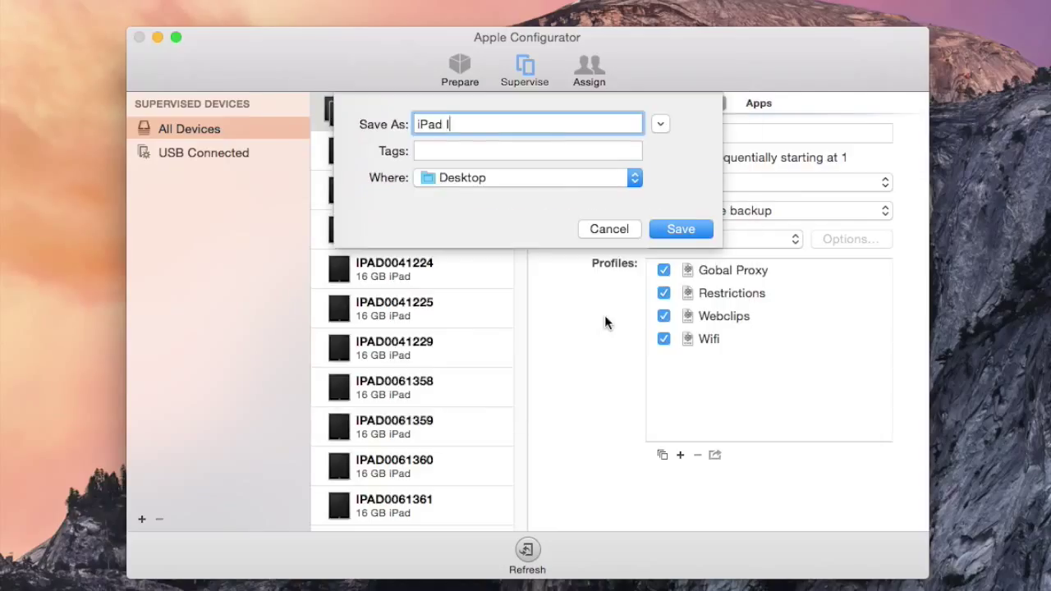
pyautogui.write('Info')
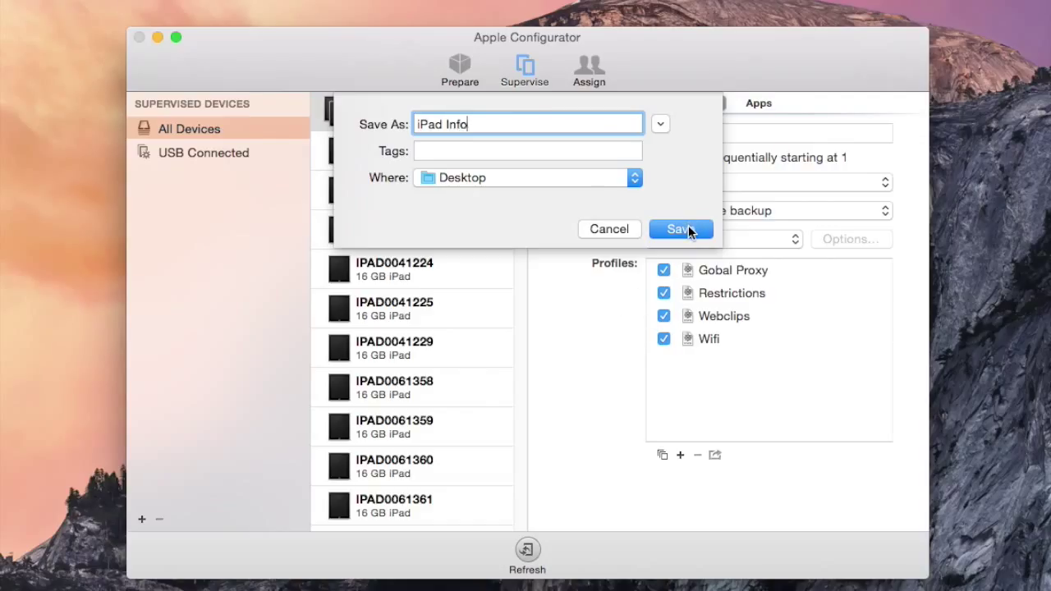
pyautogui.click(680, 230)
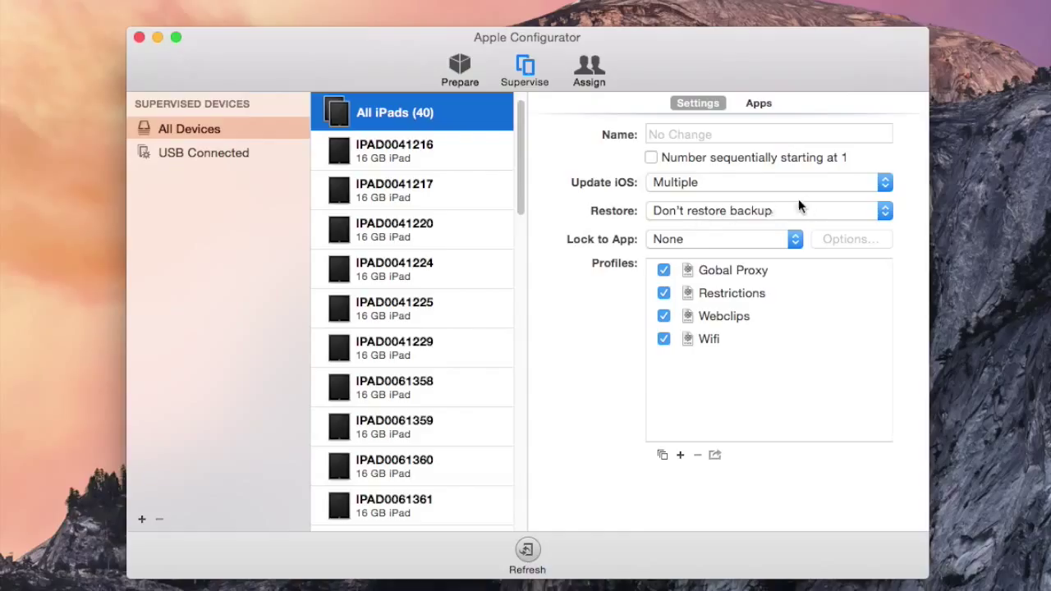
pyautogui.moveTo(807, 207)
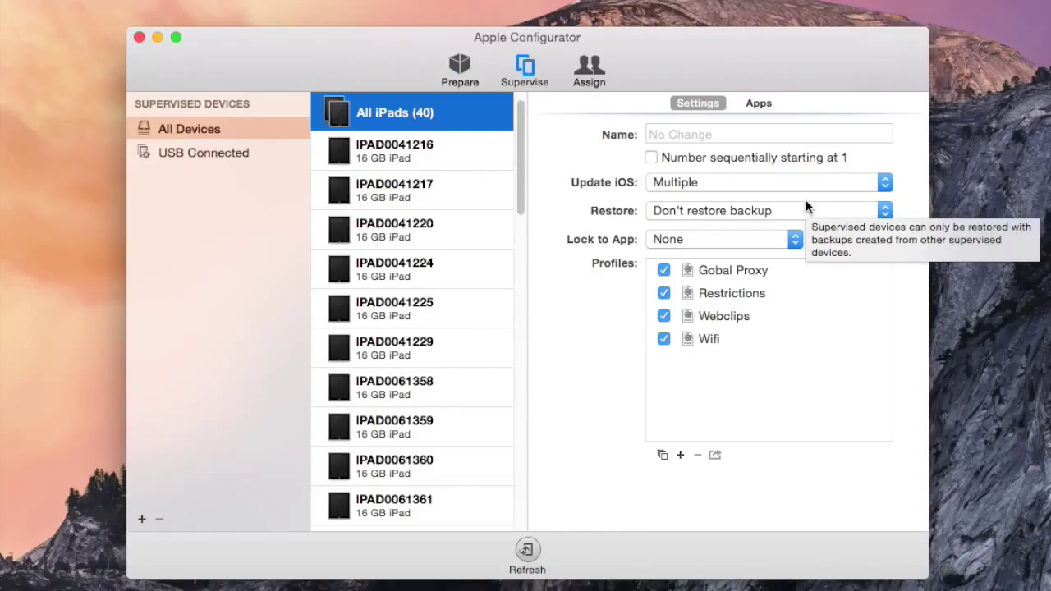